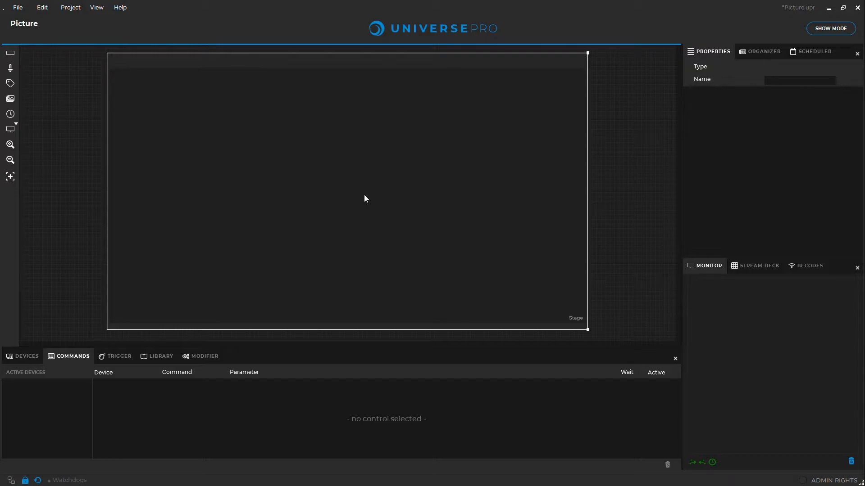
{"action": "mouse_move", "coordinate": [56, 111]}
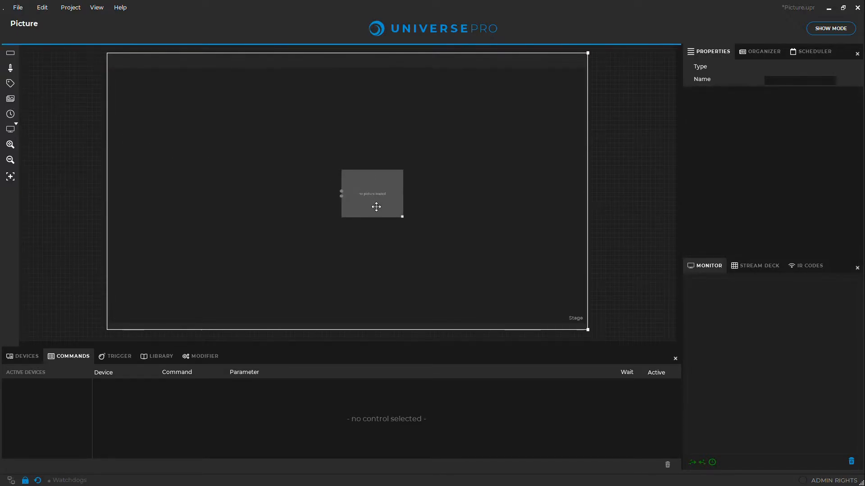
Set Picture 1's Image Path to Images\UP_Mini.png so it shows the Universe logo
{"action": "left_click", "coordinate": [372, 194]}
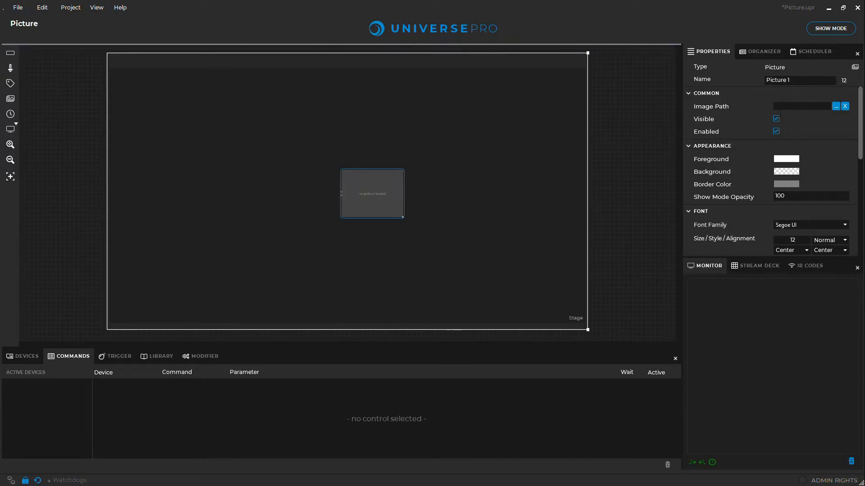
{"action": "left_click", "coordinate": [801, 106]}
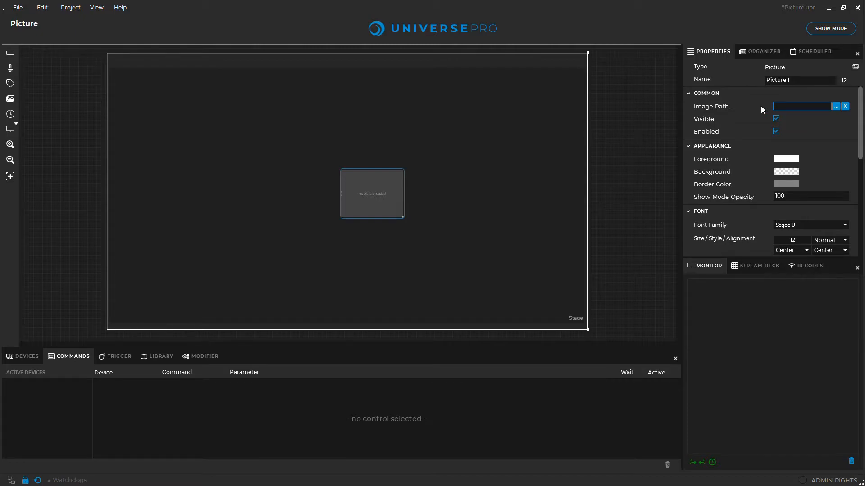
{"action": "left_click", "coordinate": [802, 107]}
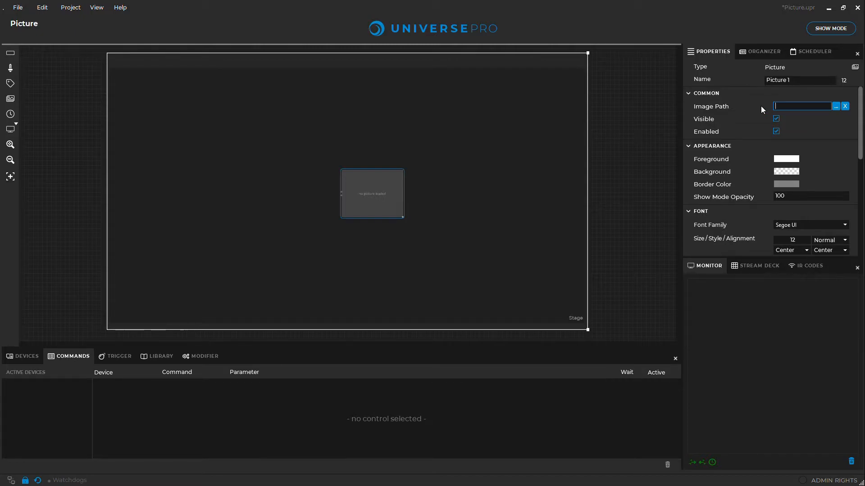
{"action": "type", "text": "Images\\UP_Mini.png"}
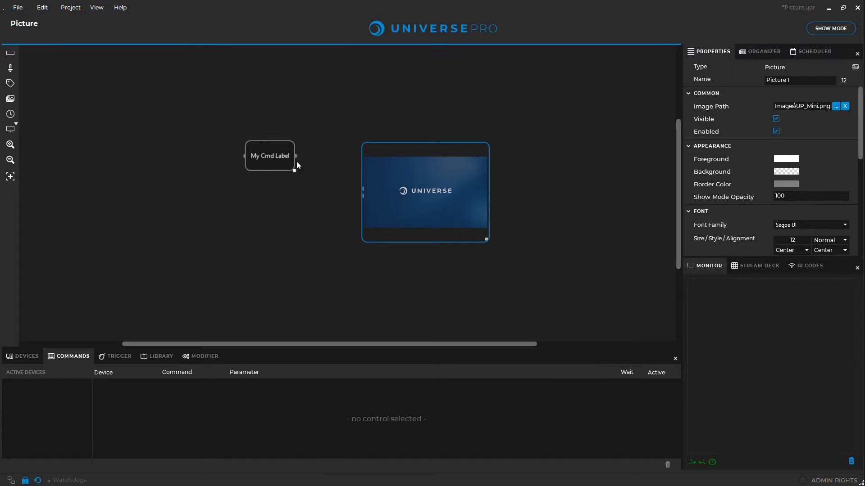
Connect the Slideshow button's output to the picture control's input
{"action": "left_click_drag", "start_coordinate": [294, 166], "coordinate": [370, 195]}
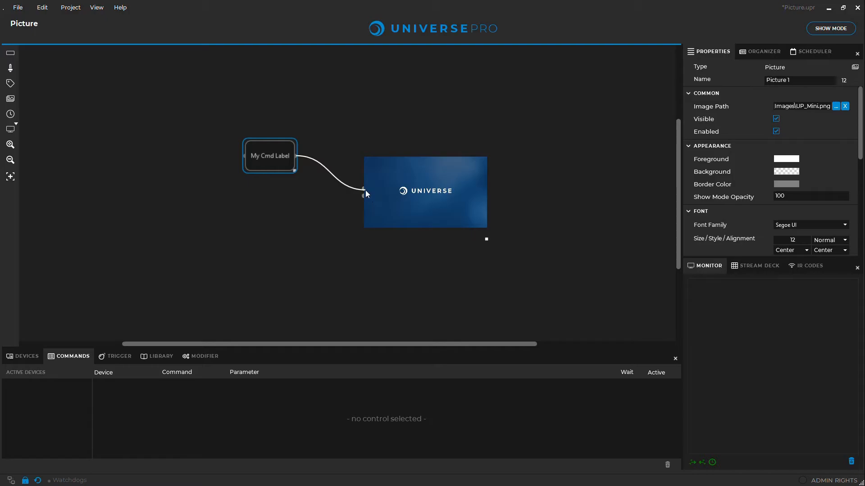
{"action": "left_click", "coordinate": [270, 155]}
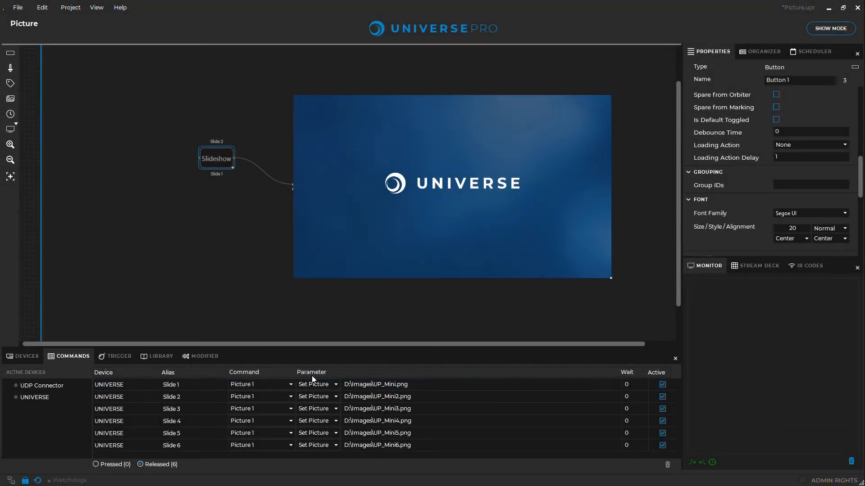
Advance the slideshow to a new image and place a UDP Connector left of Slideshow
{"action": "left_click", "coordinate": [216, 159]}
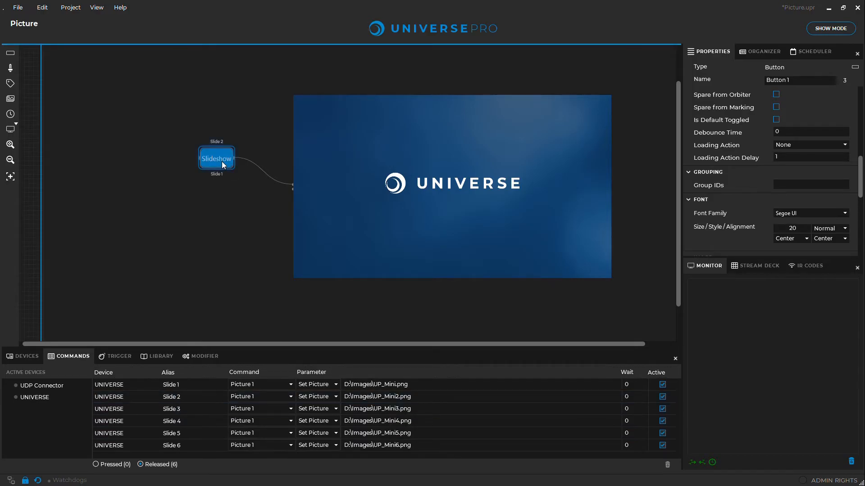
{"action": "left_click", "coordinate": [216, 158]}
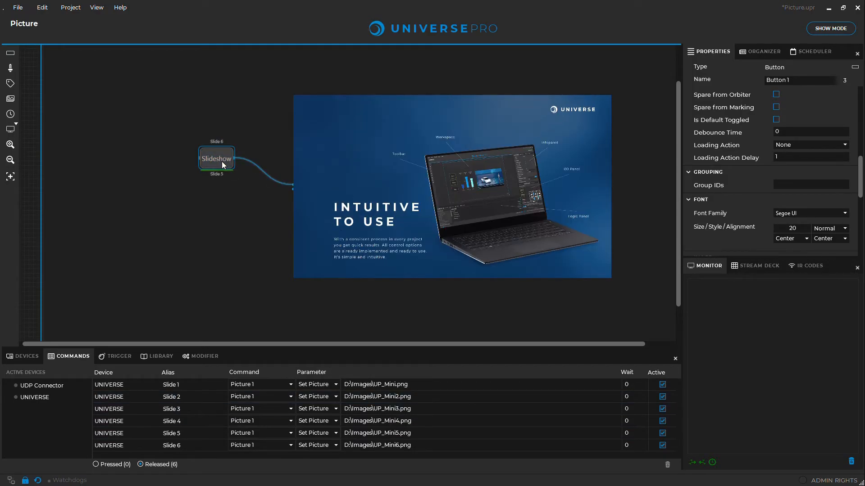
{"action": "left_click", "coordinate": [23, 356]}
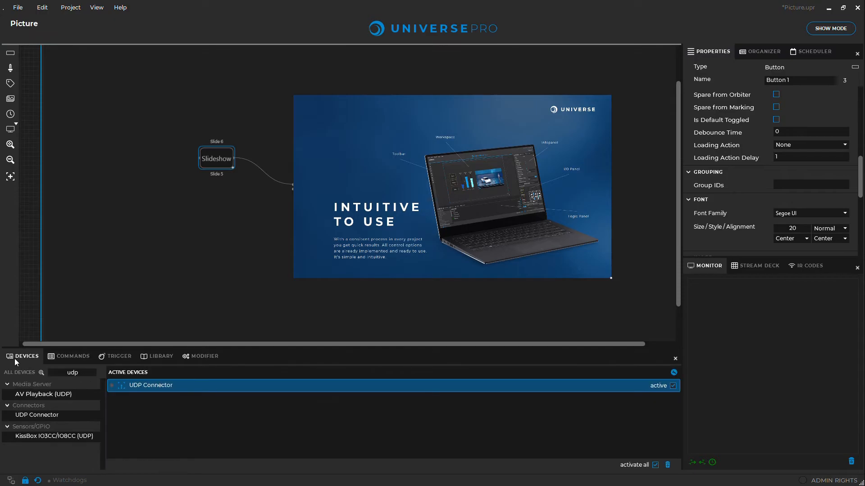
{"action": "left_click_drag", "start_coordinate": [37, 414], "coordinate": [152, 207]}
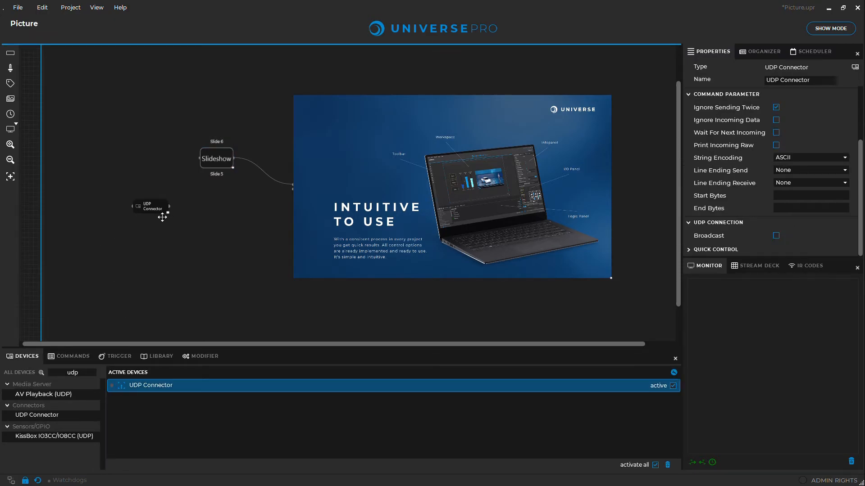